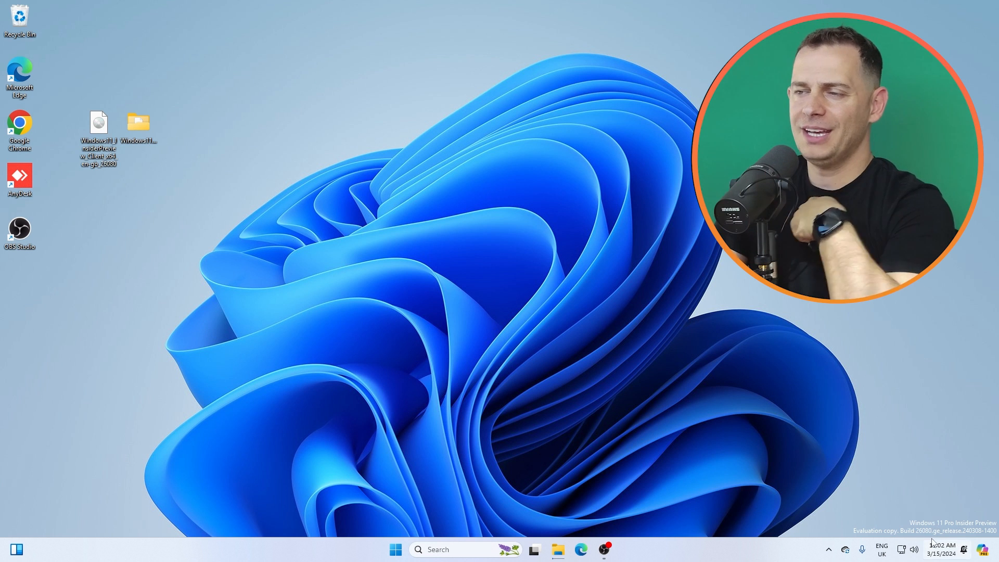
pyautogui.moveTo(271, 449)
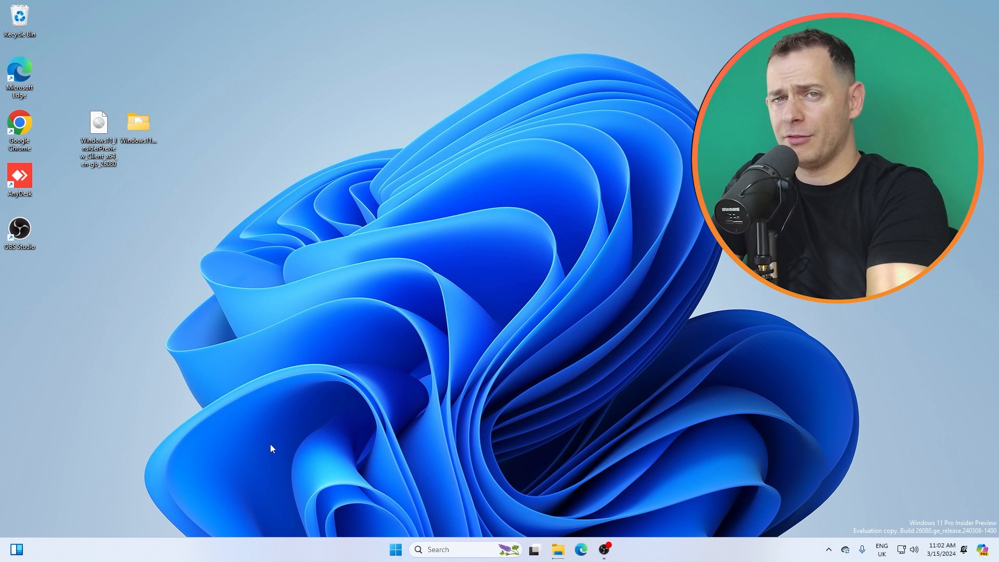
# Launch the Settings app from the taskbar search while the Run box holds winver.
pyautogui.click(394, 550)
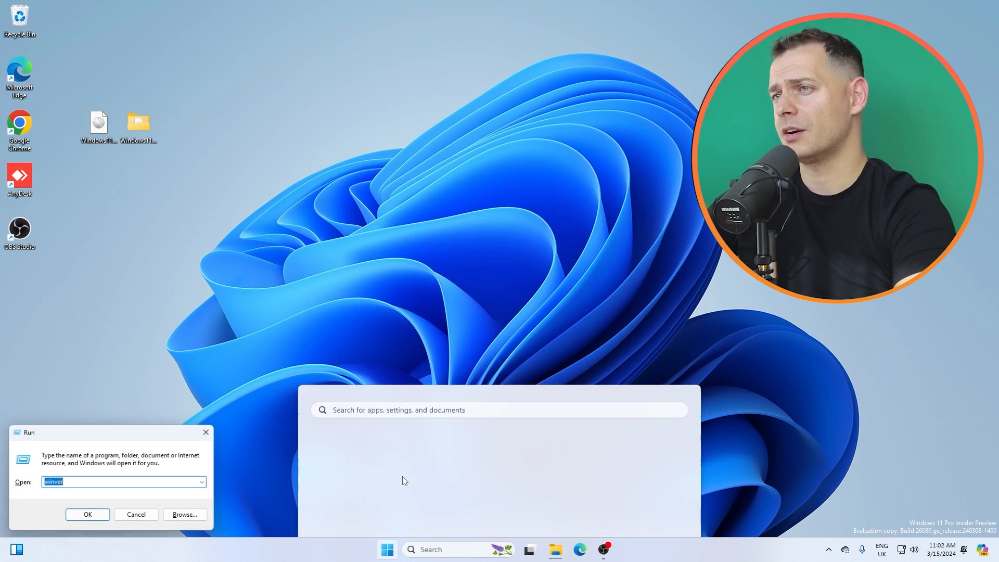
pyautogui.click(88, 514)
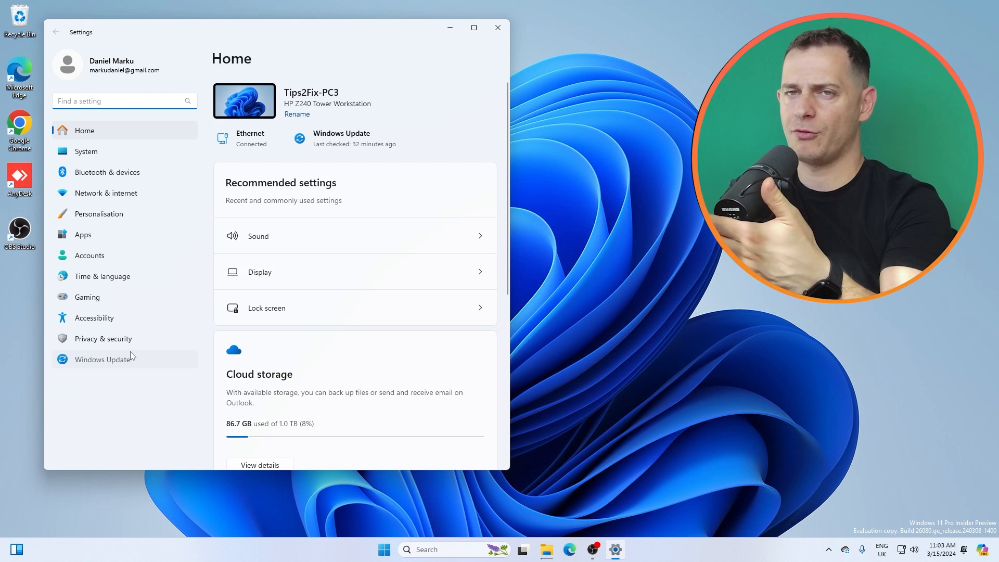
# View the Windows Insider Programme build details, return to Windows Update, and start checking for updates.
pyautogui.click(102, 359)
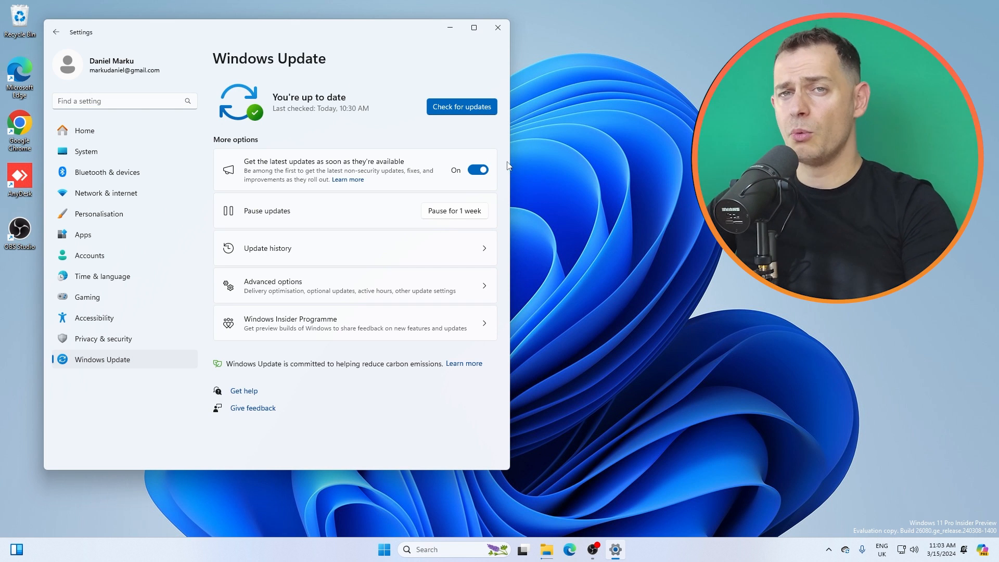
pyautogui.click(354, 323)
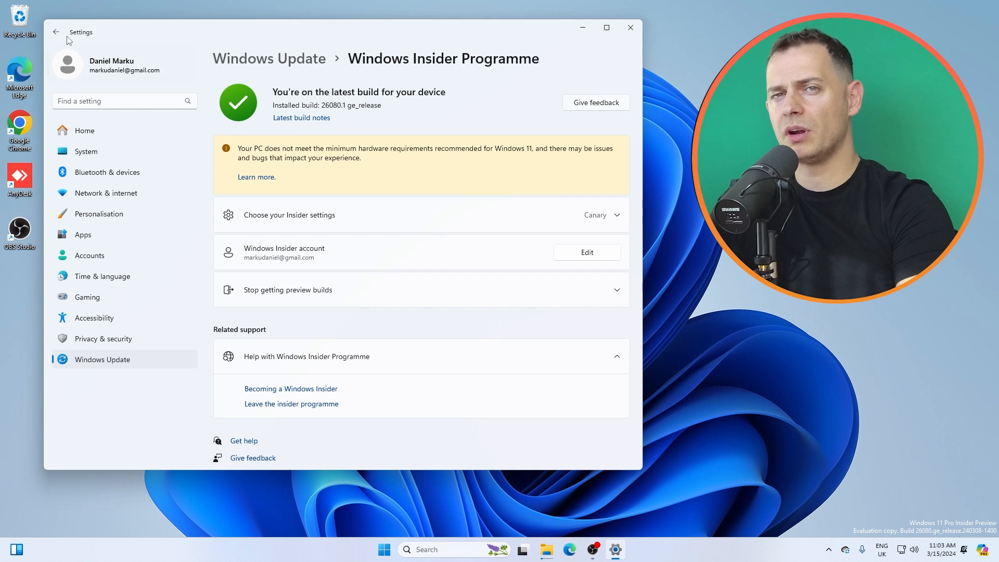
pyautogui.click(56, 32)
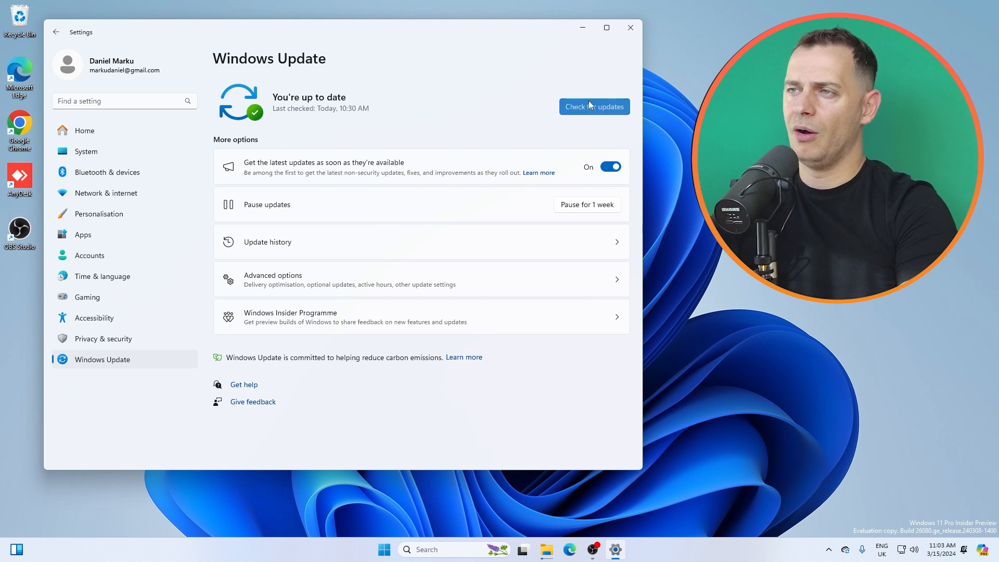
pyautogui.click(594, 106)
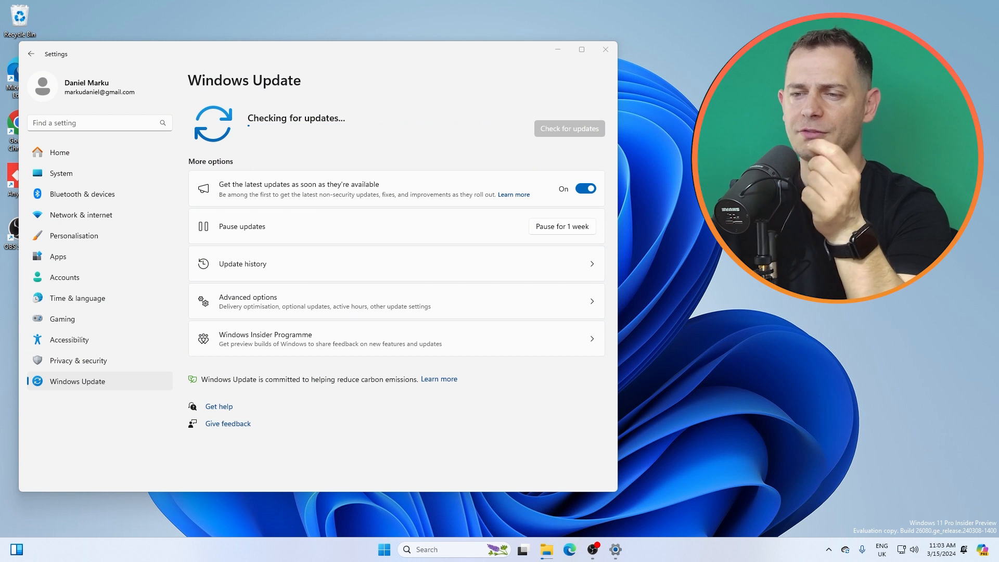
# Peek at the hidden notification area icons and dismiss them while the update check runs.
pyautogui.click(383, 550)
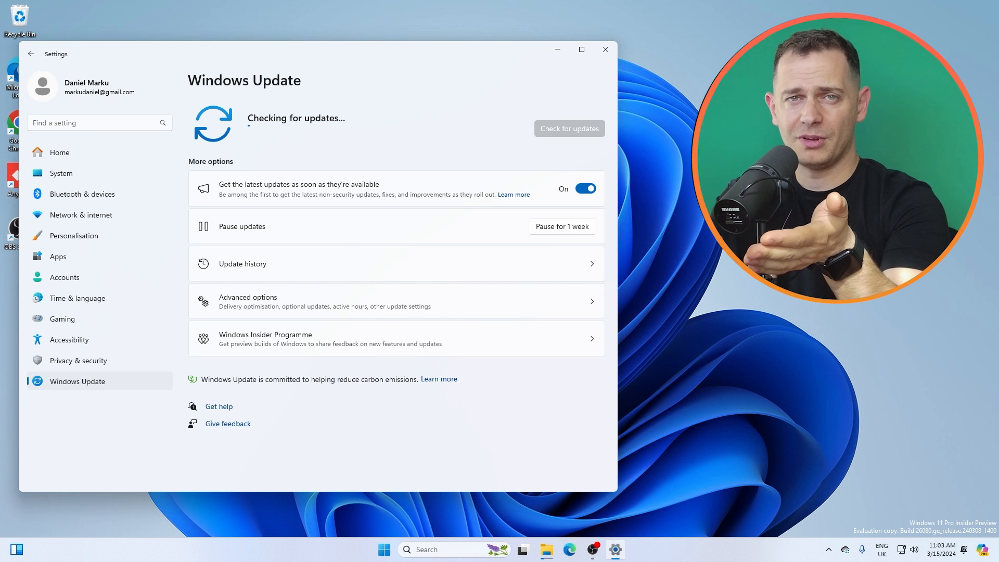
pyautogui.click(827, 550)
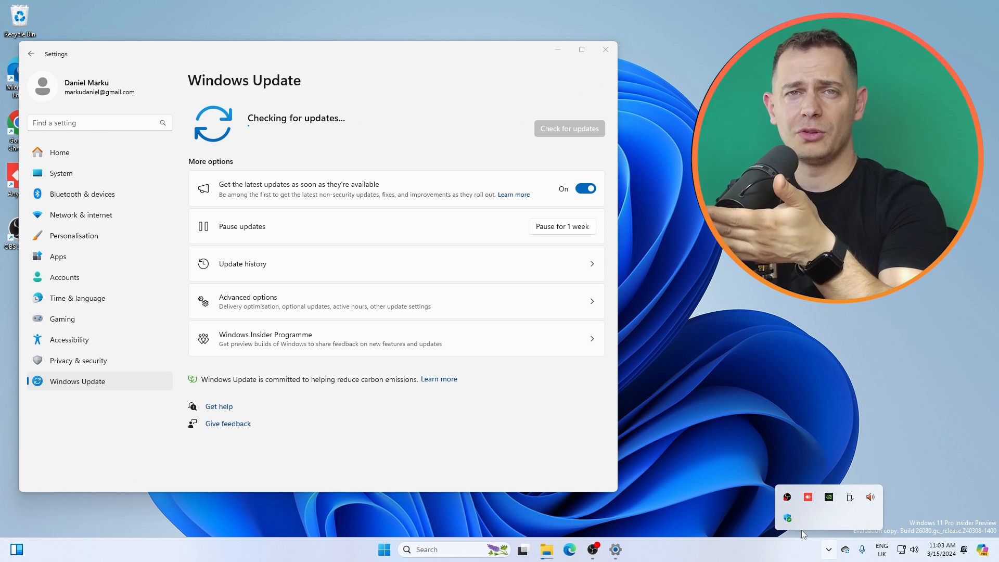
pyautogui.click(829, 549)
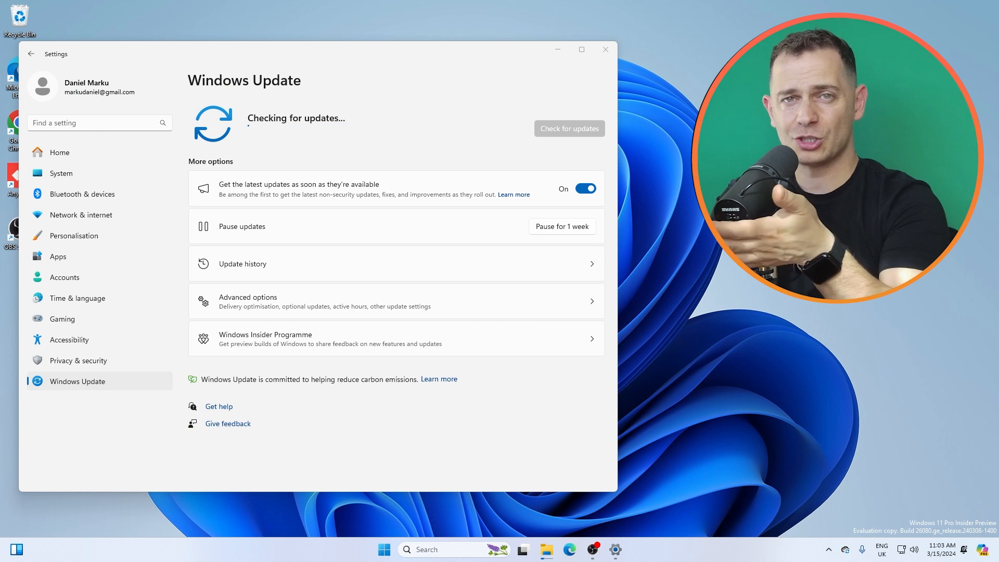